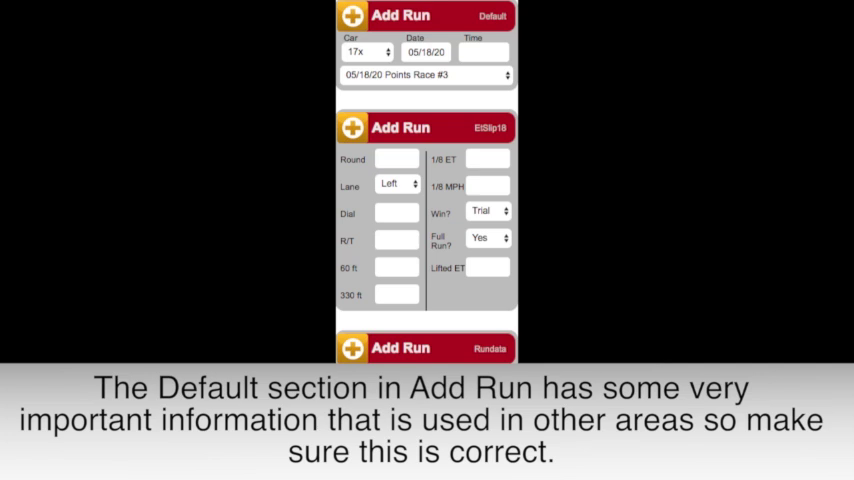
pyautogui.moveTo(420, 84)
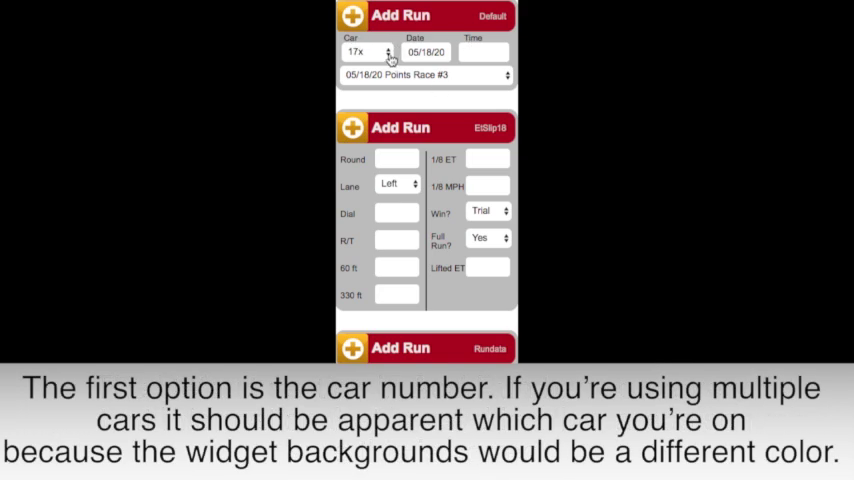
# Keep car 17X, date 05/18/20 and fill in the run time 12:56 pm
pyautogui.click(364, 52)
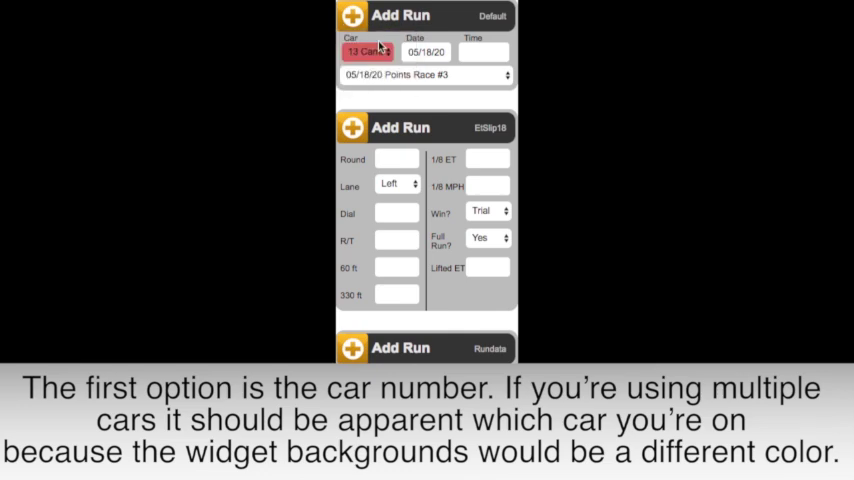
pyautogui.click(368, 52)
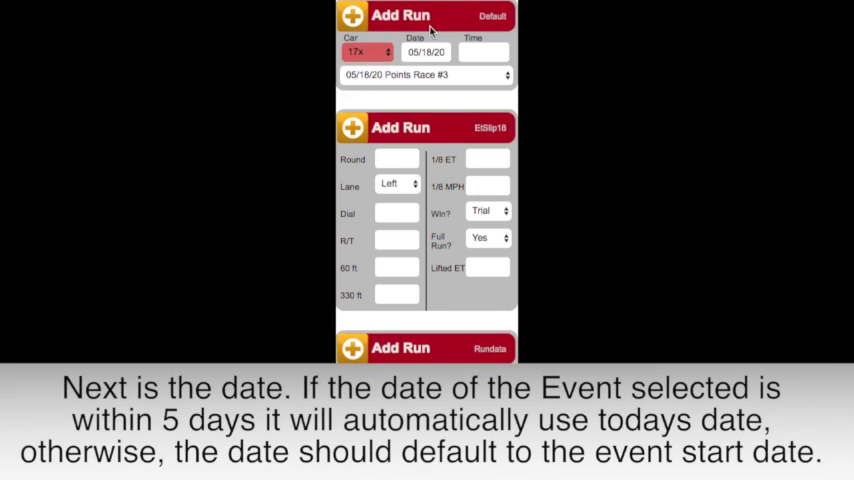
pyautogui.moveTo(456, 52)
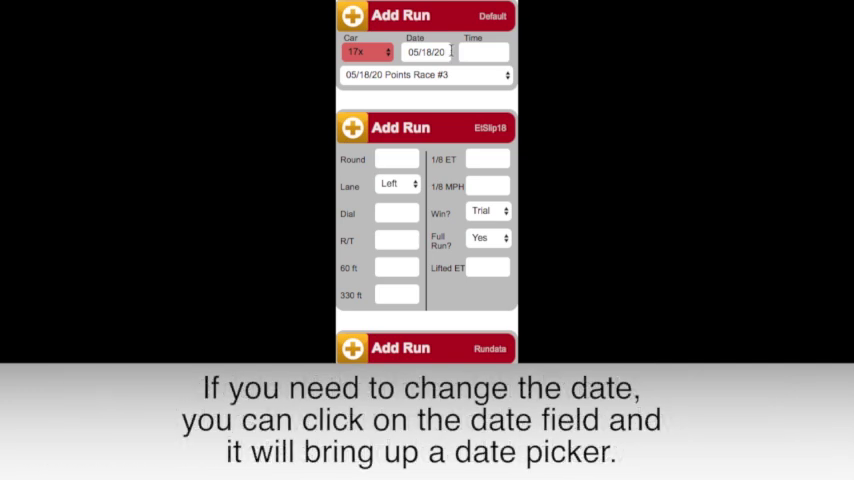
pyautogui.click(428, 52)
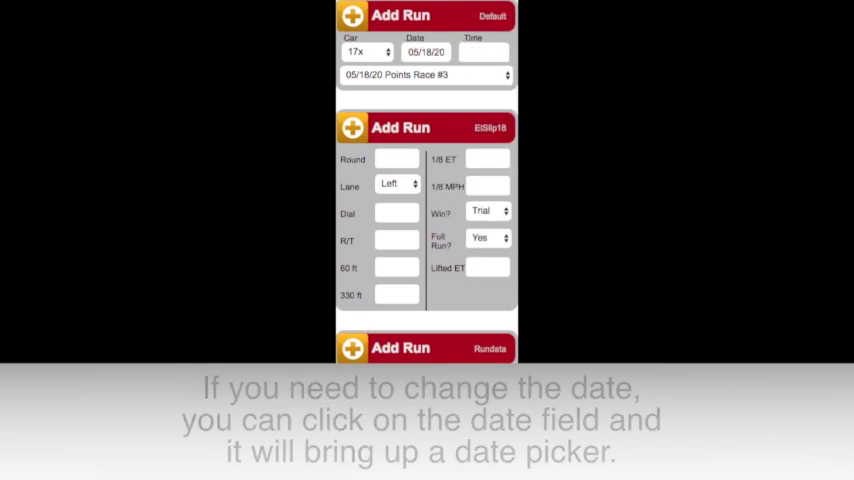
pyautogui.click(484, 52)
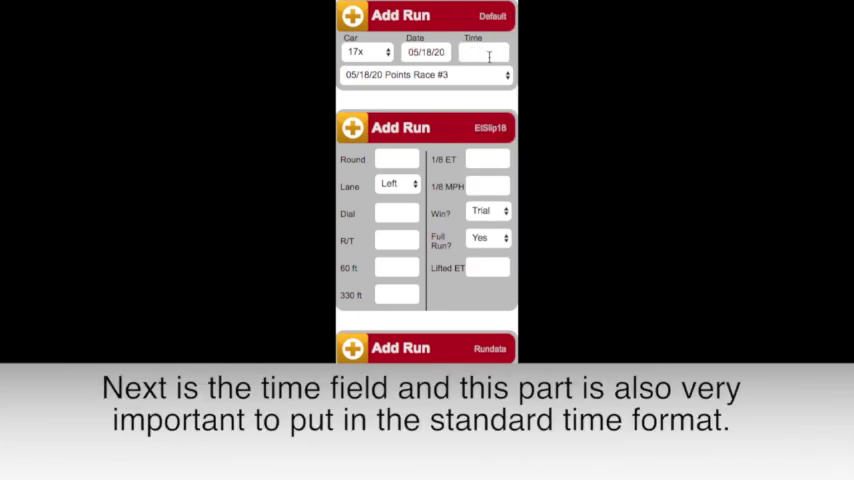
pyautogui.click(484, 52)
pyautogui.write('12:56 pm')
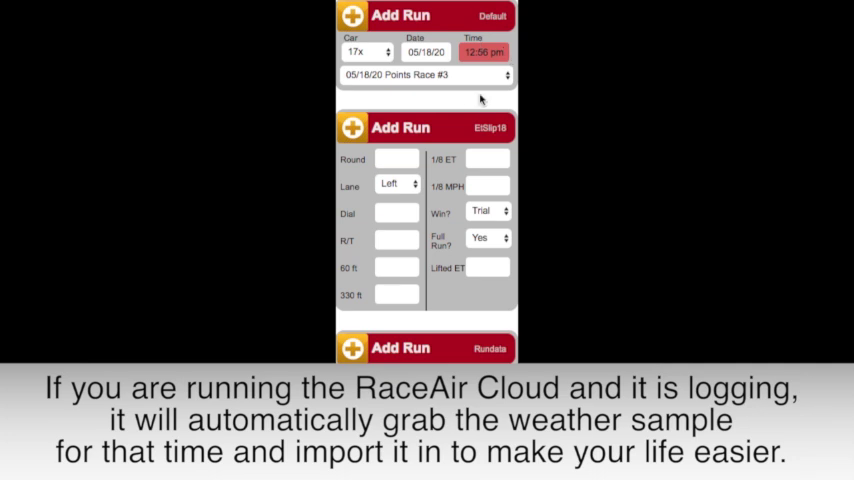
pyautogui.scroll(-3)
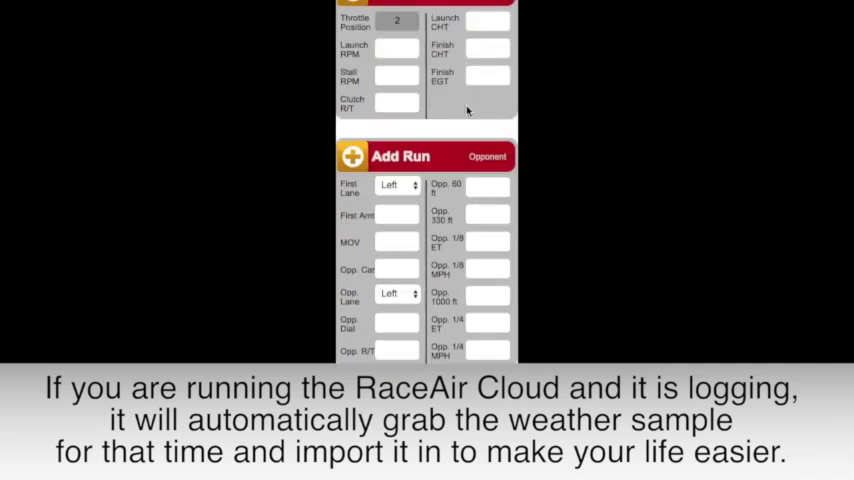
pyautogui.scroll(-3)
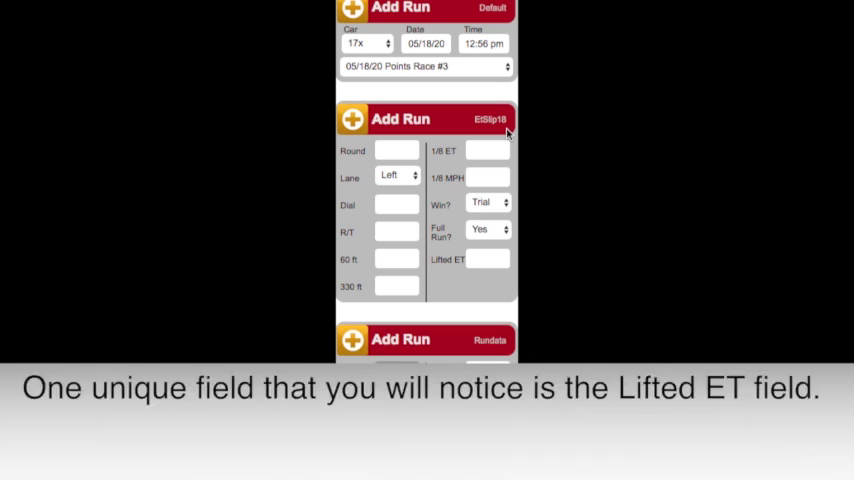
pyautogui.moveTo(488, 224)
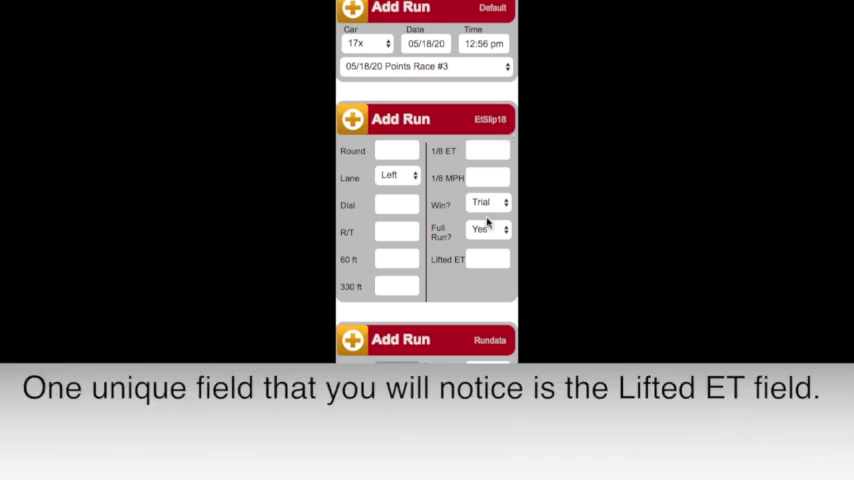
pyautogui.moveTo(478, 278)
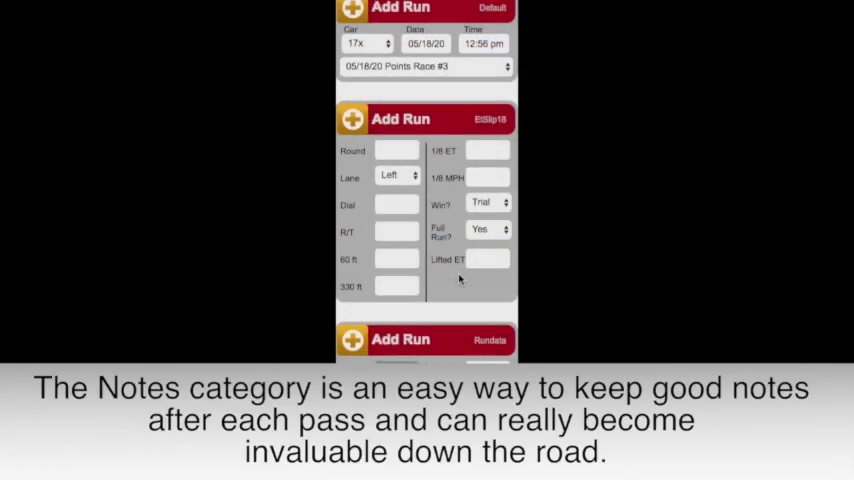
pyautogui.scroll(-3)
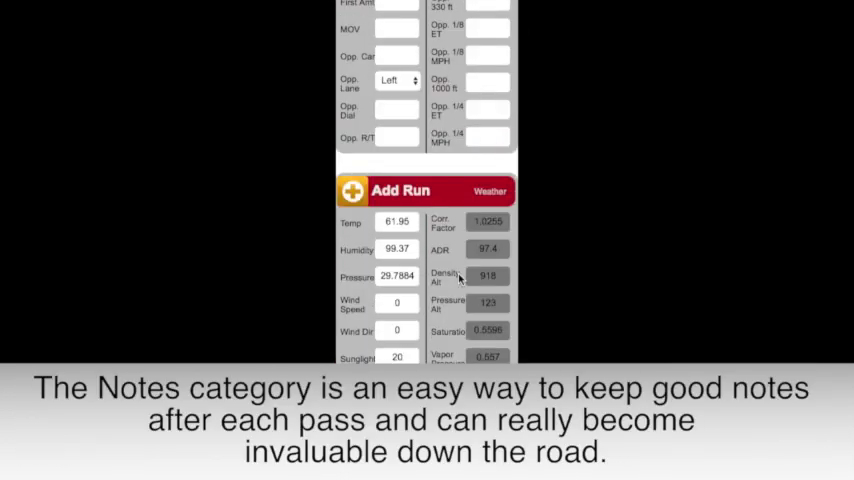
pyautogui.scroll(-3)
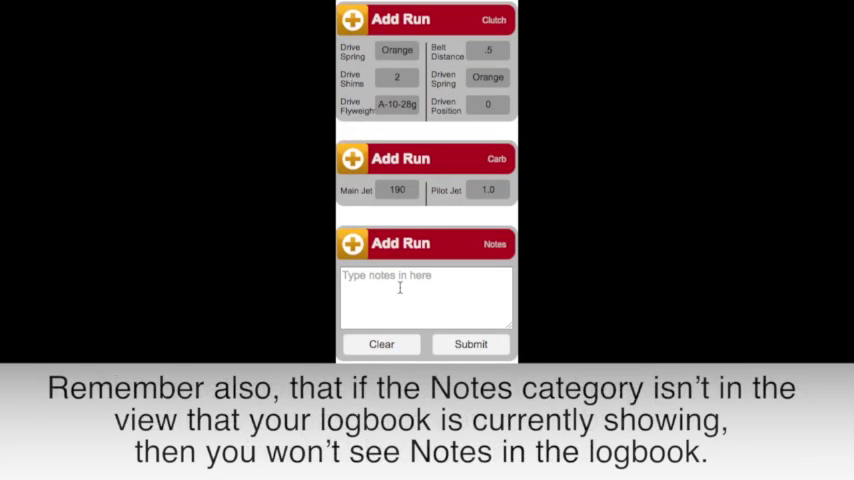
pyautogui.scroll(-3)
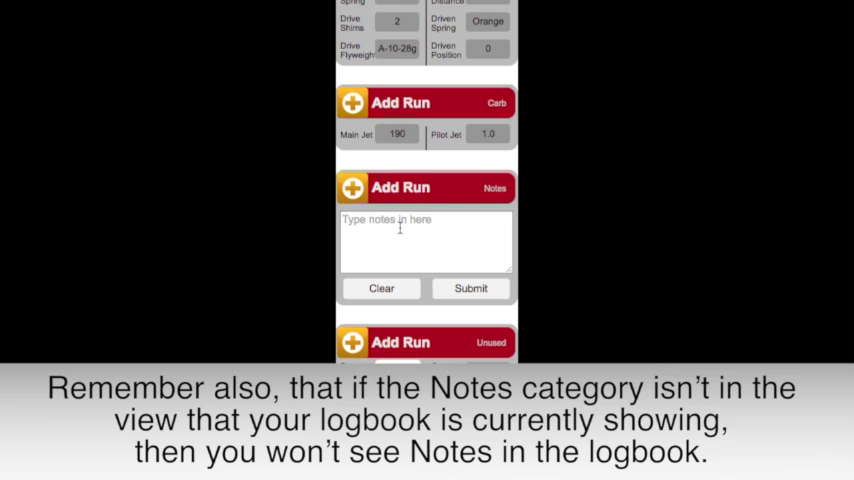
pyautogui.scroll(-3)
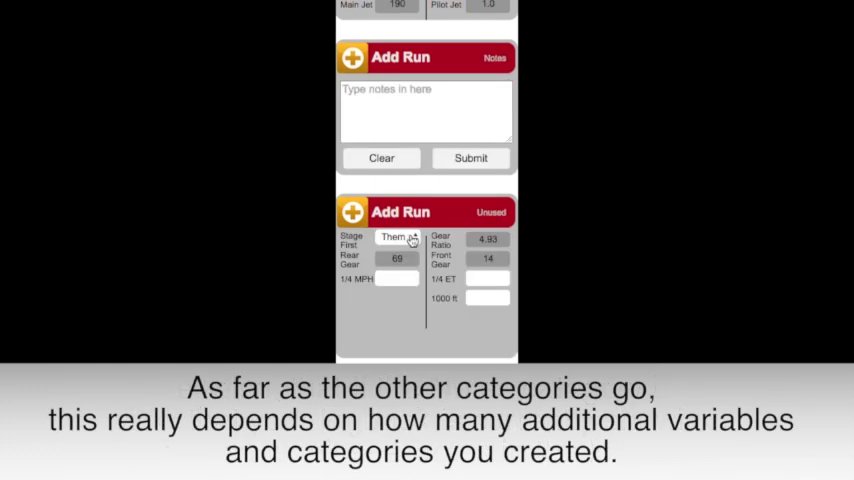
pyautogui.scroll(-3)
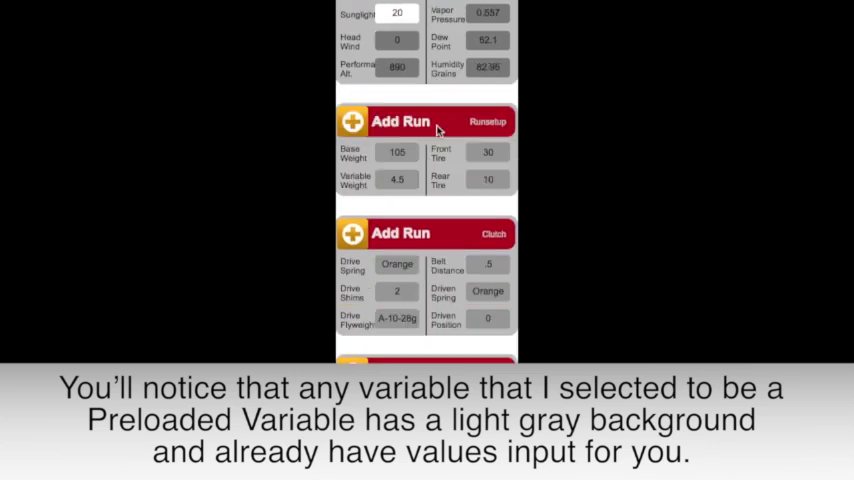
# Change the preloaded Variable Weight from 4.5 to 3.1
pyautogui.scroll(-3)
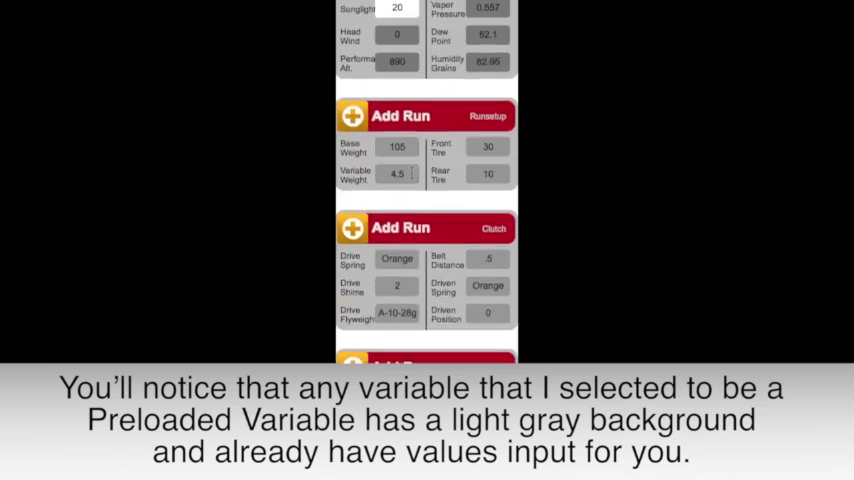
pyautogui.click(396, 174)
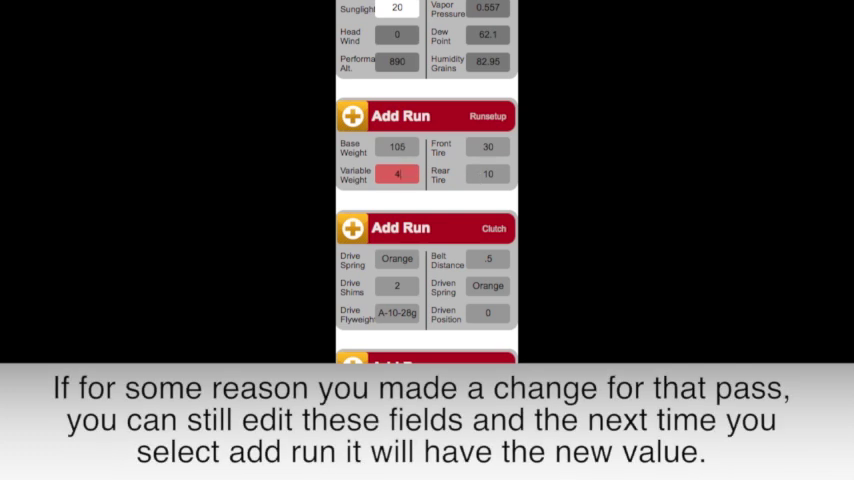
pyautogui.write('3.1')
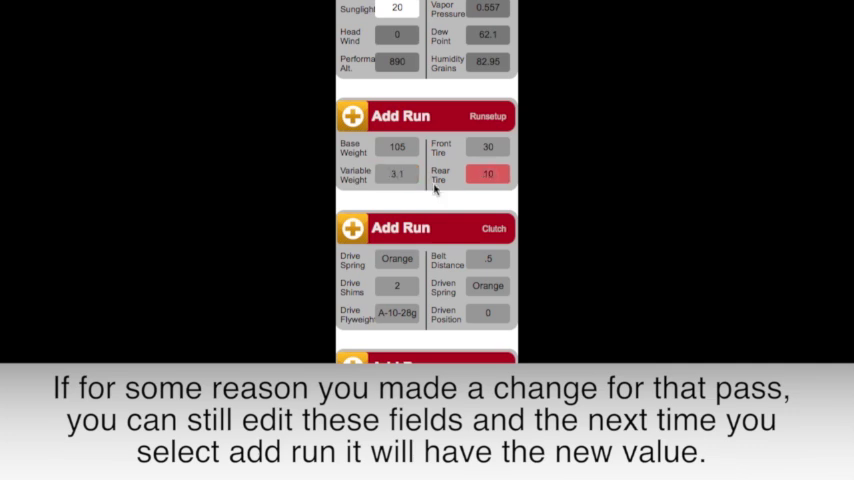
pyautogui.scroll(-3)
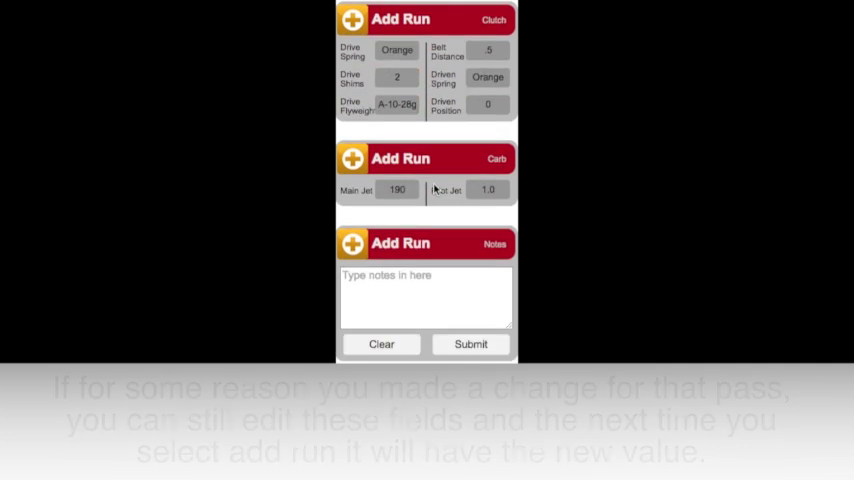
# Submit the completed run, bringing up the 'Is This A Full Run?' prompt
pyautogui.scroll(-3)
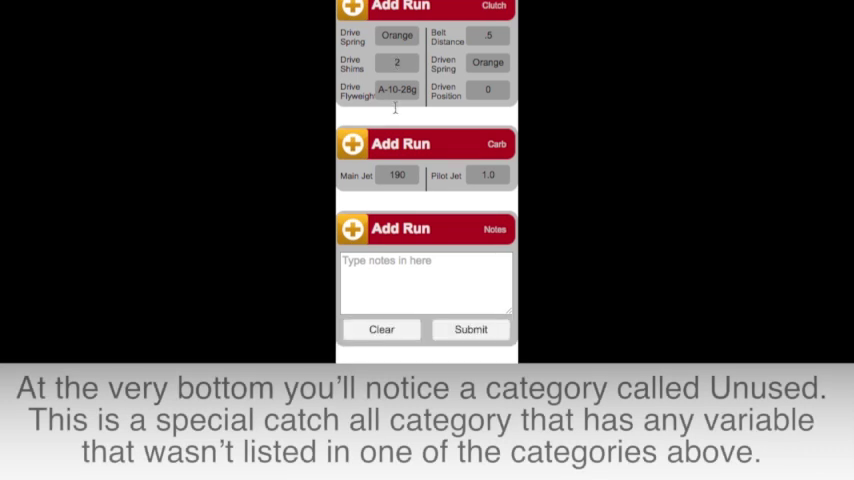
pyautogui.scroll(-3)
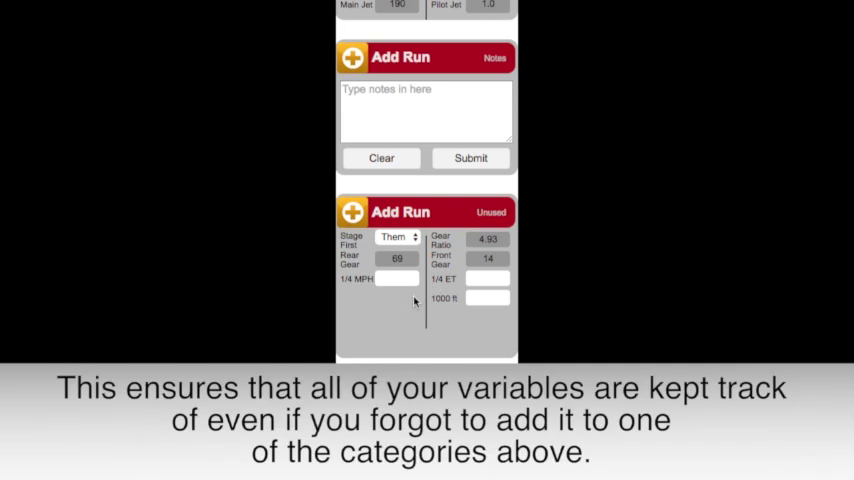
pyautogui.moveTo(390, 290)
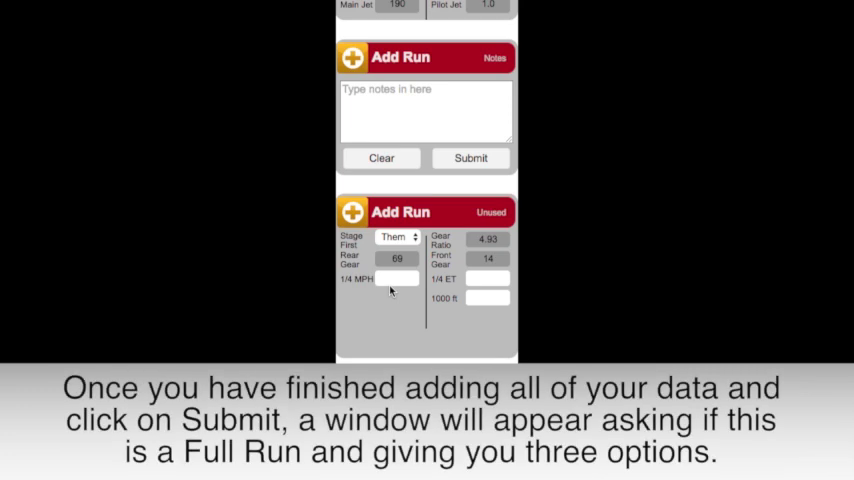
pyautogui.click(470, 158)
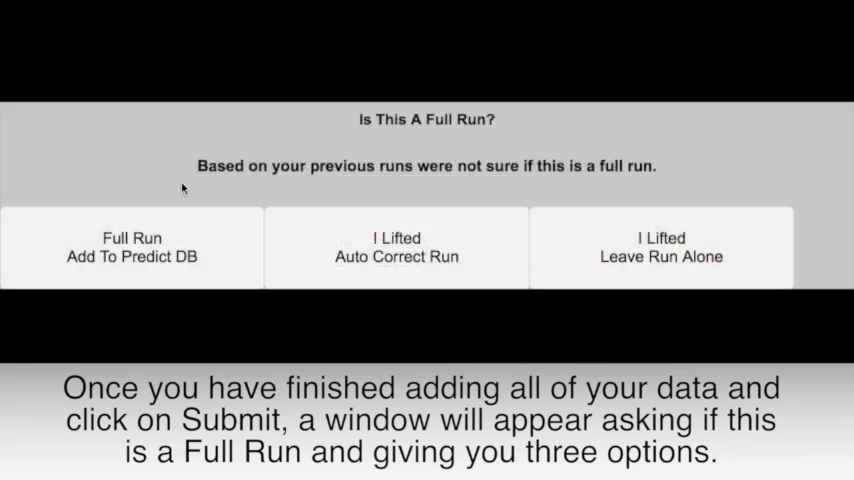